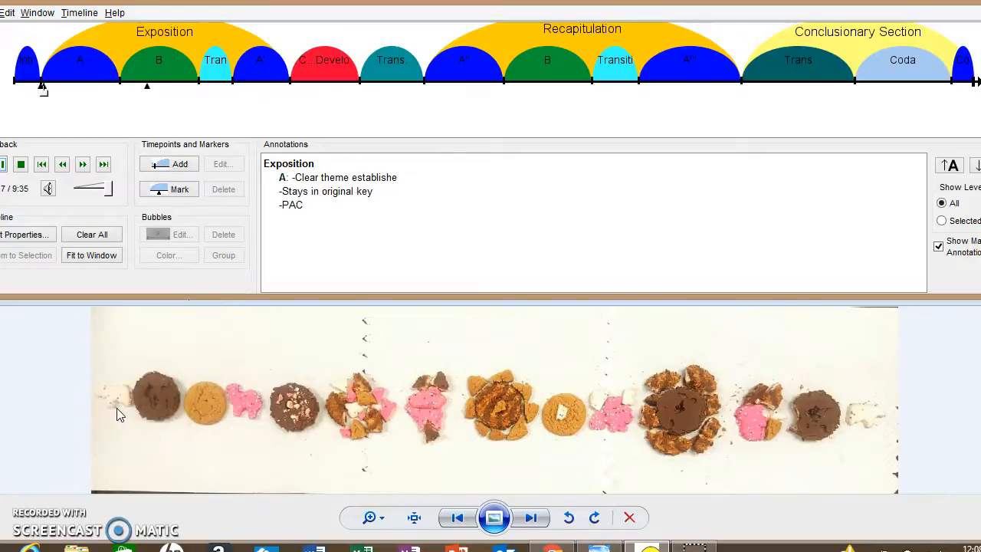
# Play the Exposition's A bubble to hear it with its clear-theme and PAC notes
pyautogui.click(163, 398)
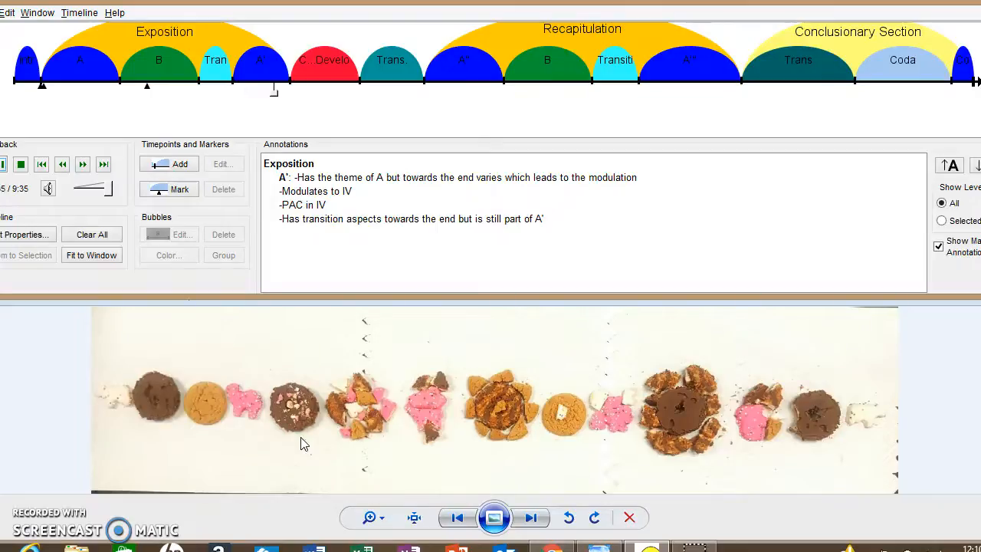
# Play the C...Development bubble, showing its notes on keys IV, #V and PAC in V
pyautogui.click(298, 440)
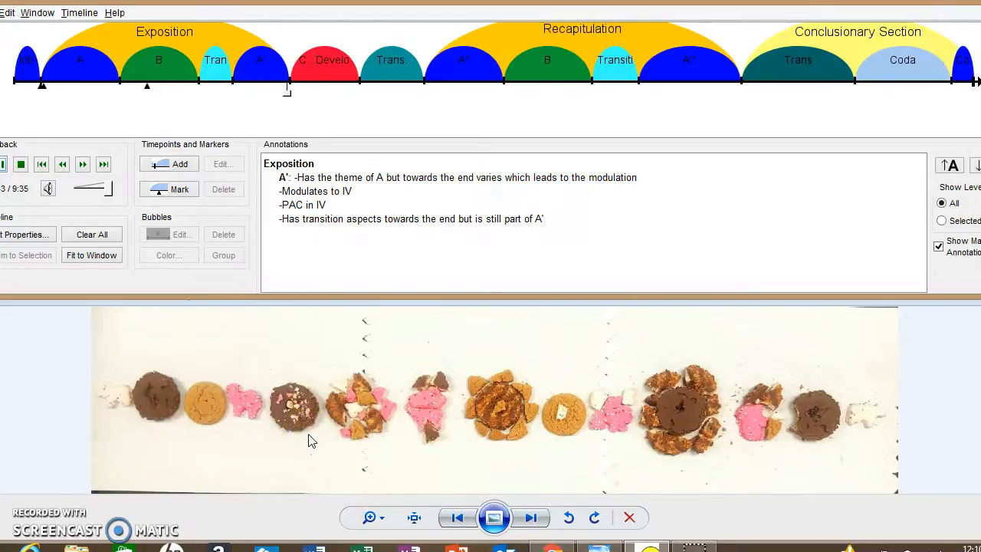
pyautogui.click(323, 60)
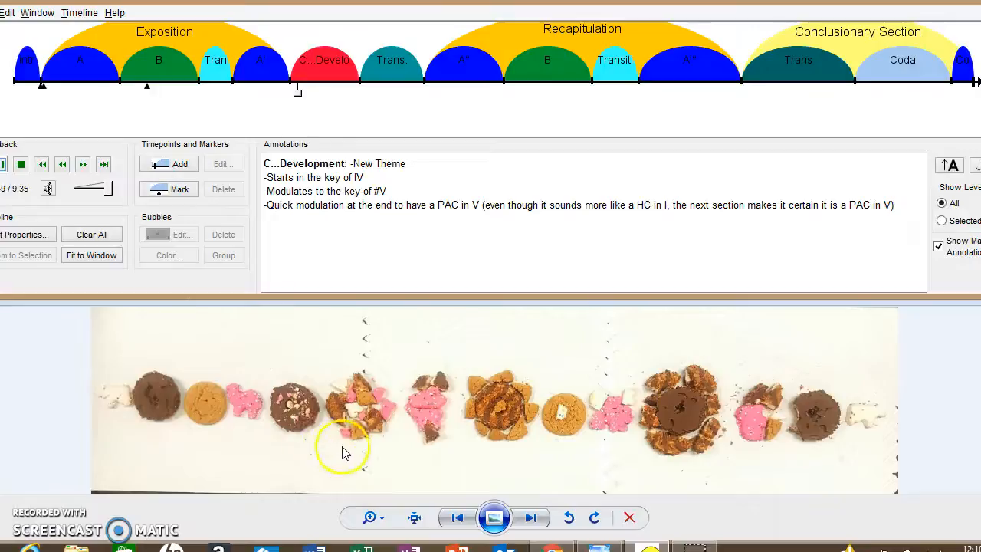
pyautogui.moveTo(373, 447)
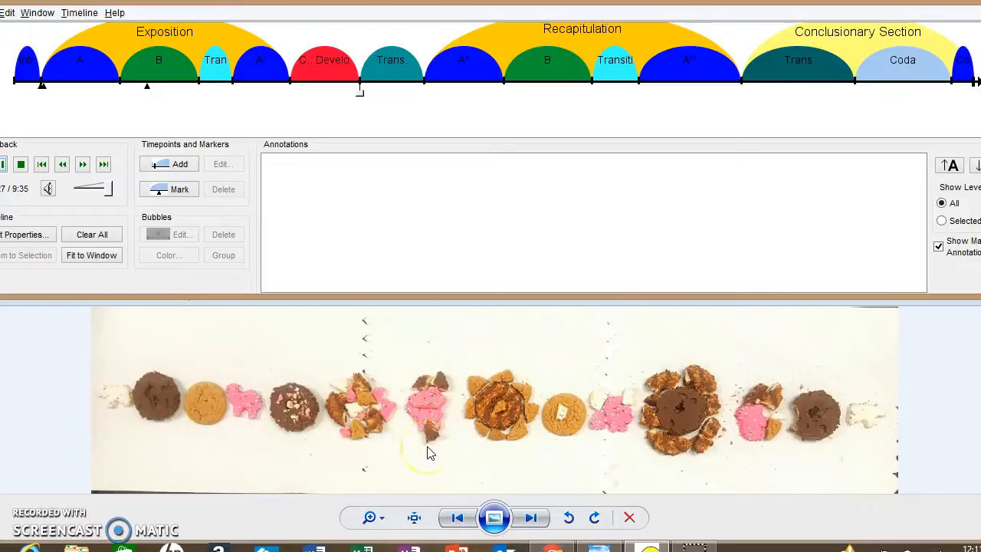
pyautogui.moveTo(464, 385)
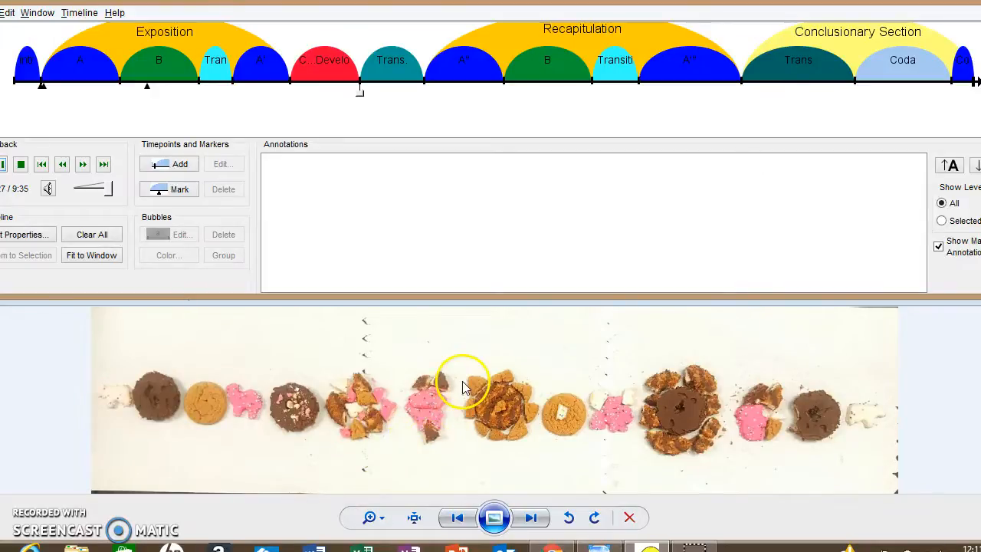
pyautogui.moveTo(456, 361)
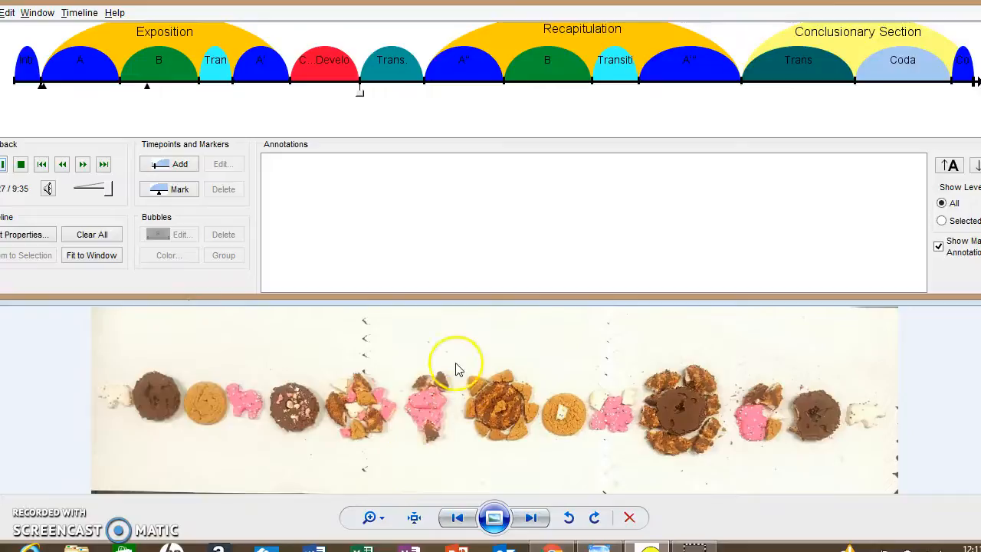
pyautogui.moveTo(437, 449)
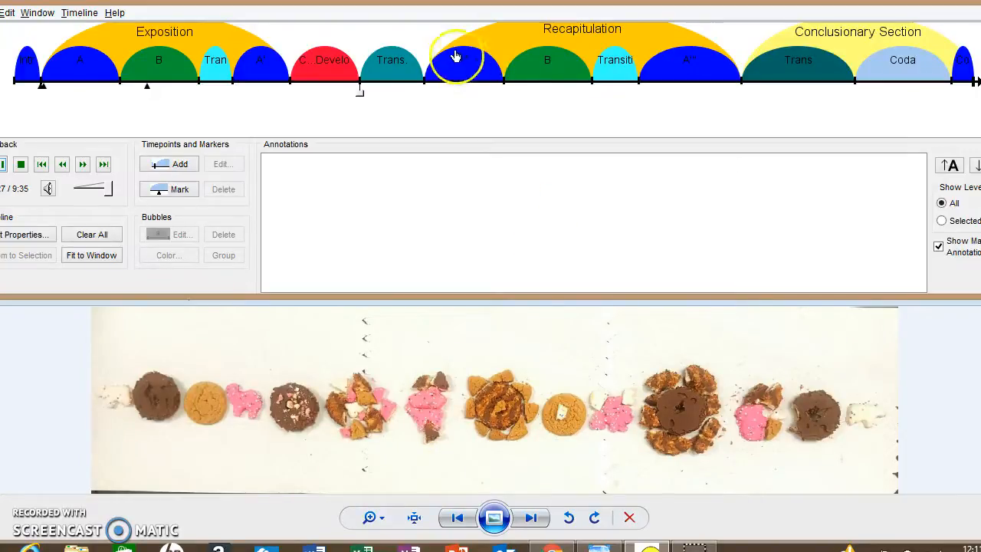
pyautogui.moveTo(464, 61)
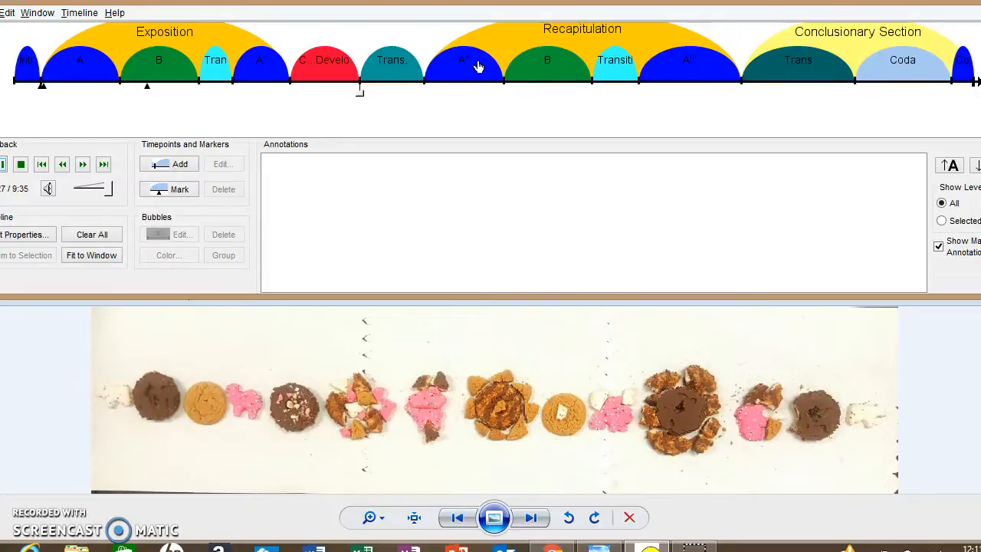
# Select the Recapitulation's A'' bubble and open it in the Edit Bubbles dialog
pyautogui.click(464, 65)
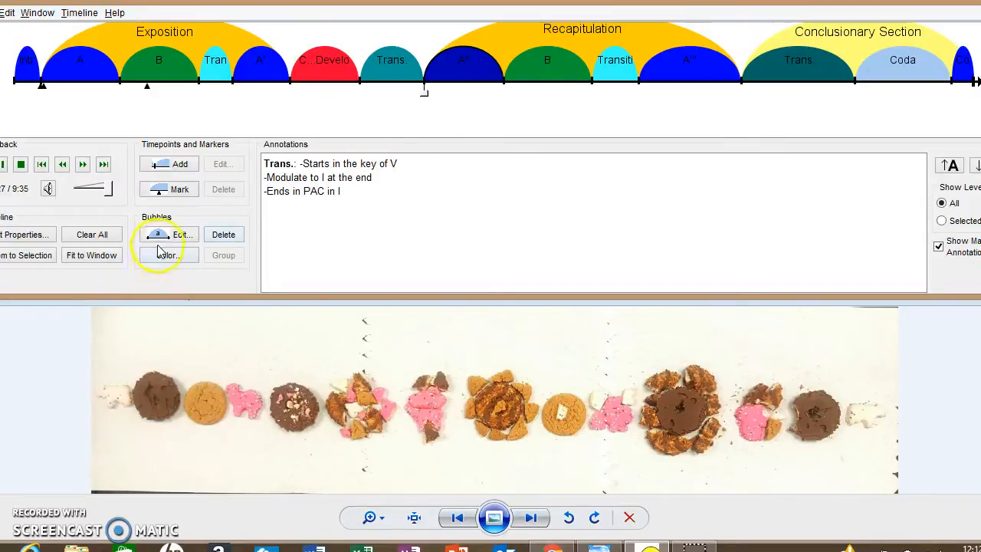
pyautogui.moveTo(180, 235)
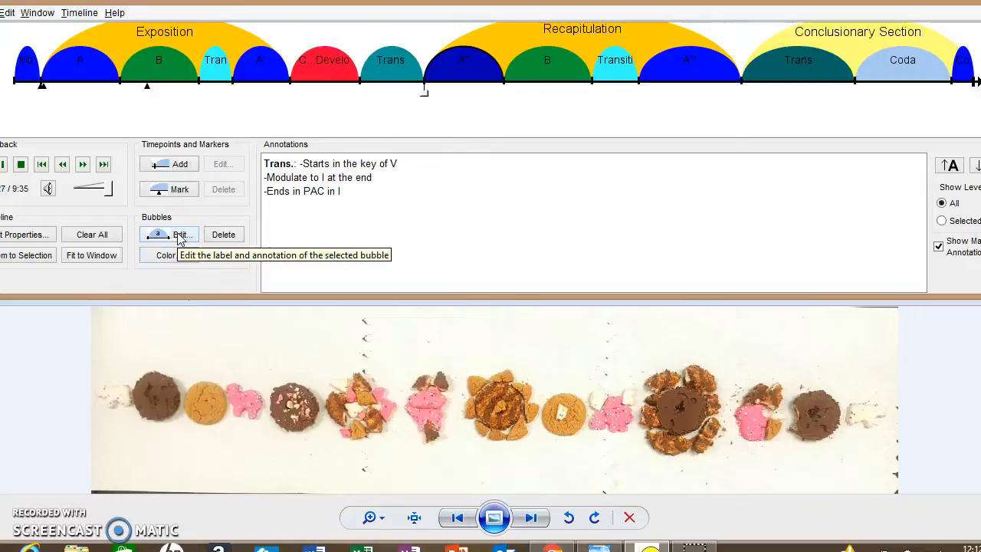
pyautogui.click(179, 235)
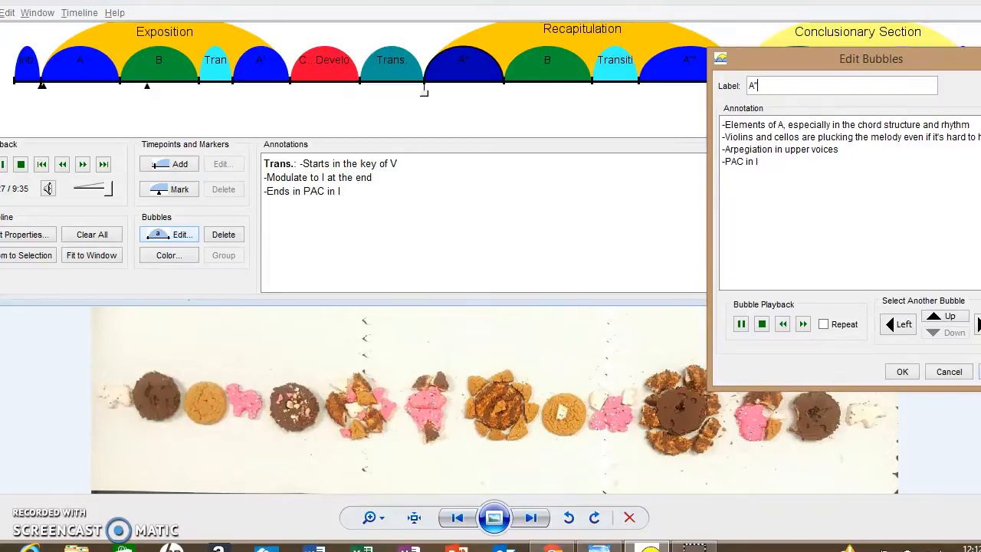
pyautogui.moveTo(955, 332)
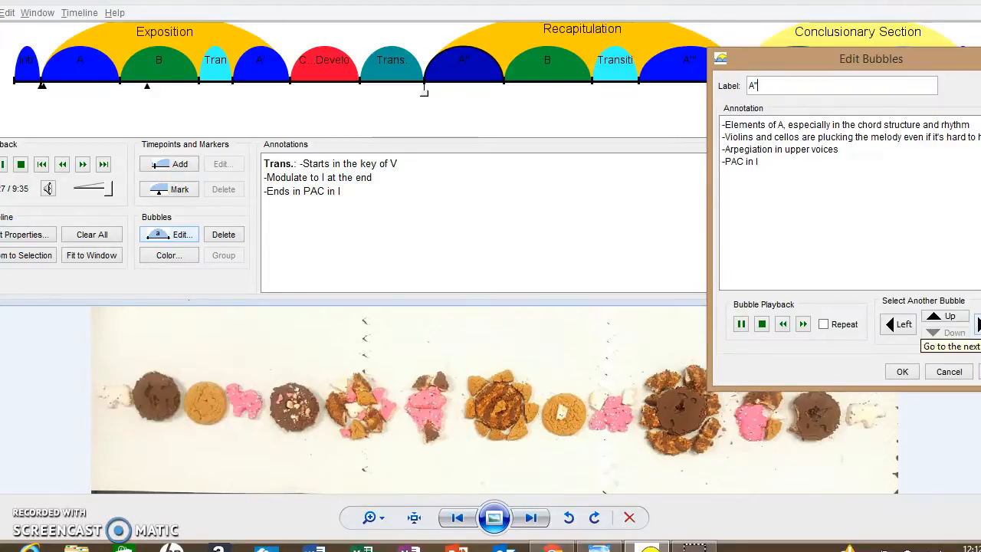
pyautogui.moveTo(725, 372)
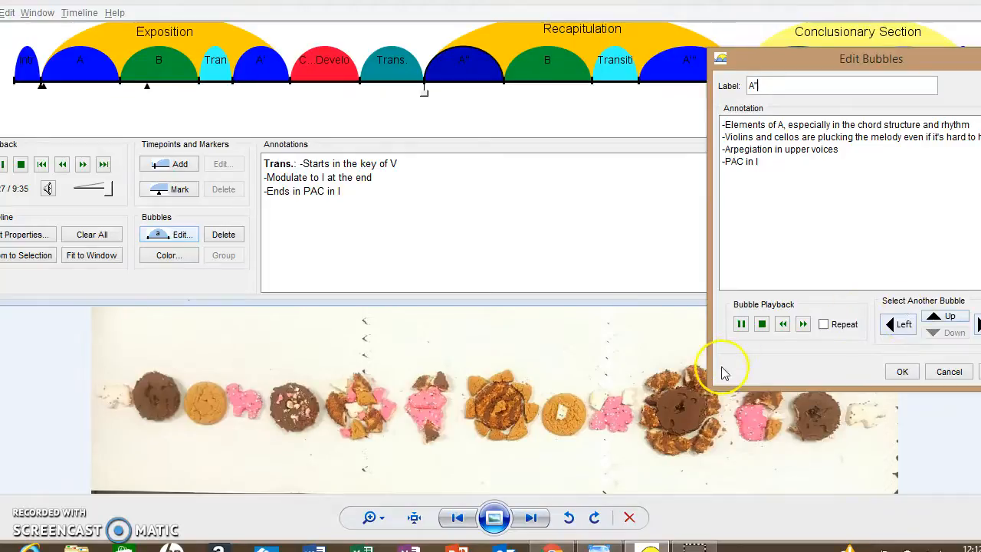
pyautogui.moveTo(514, 372)
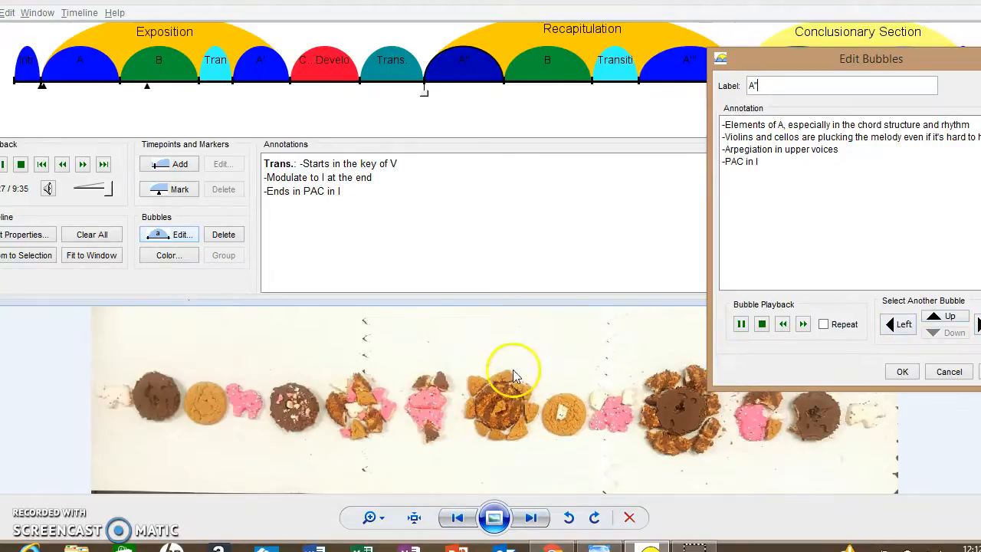
pyautogui.moveTo(506, 456)
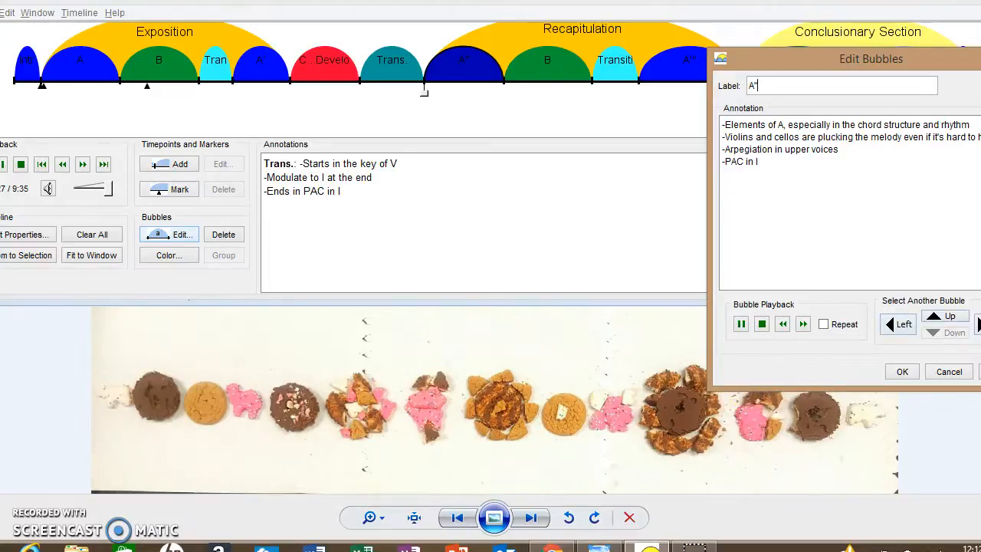
pyautogui.moveTo(954, 332)
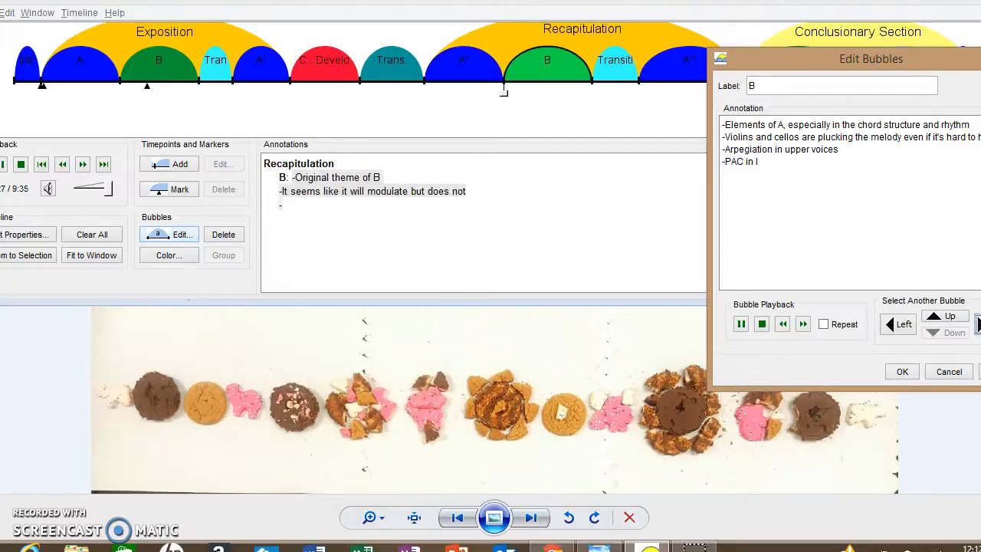
# Step from the B bubble to the Transition/Codetta bubble, moving the editor off the timeline
pyautogui.click(908, 323)
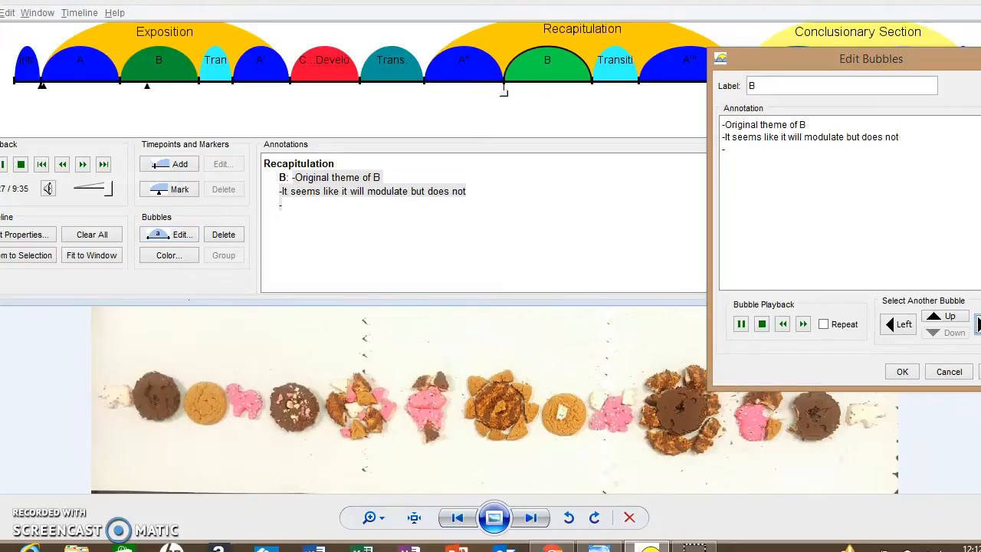
pyautogui.moveTo(569, 447)
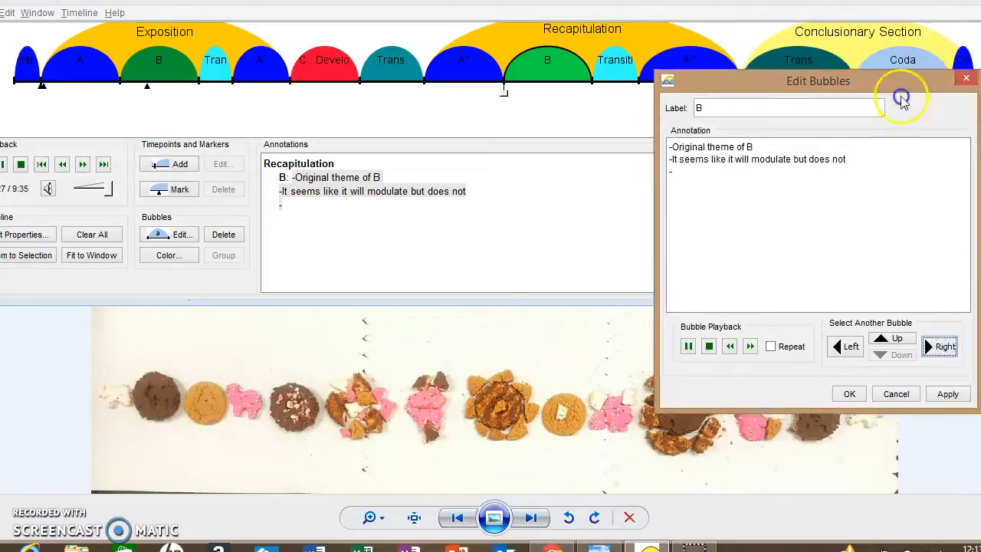
pyautogui.moveTo(818, 80); pyautogui.dragTo(187, 233)
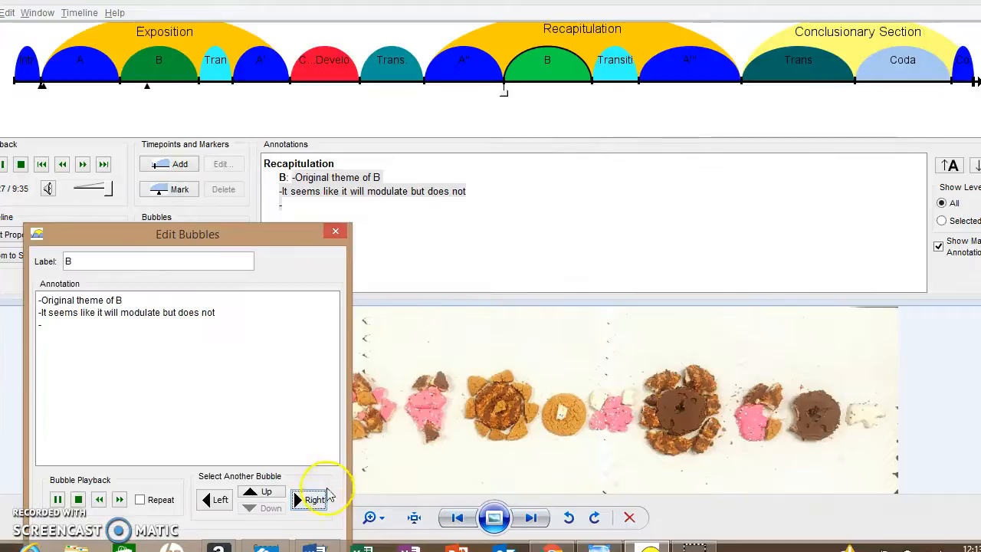
pyautogui.moveTo(314, 500)
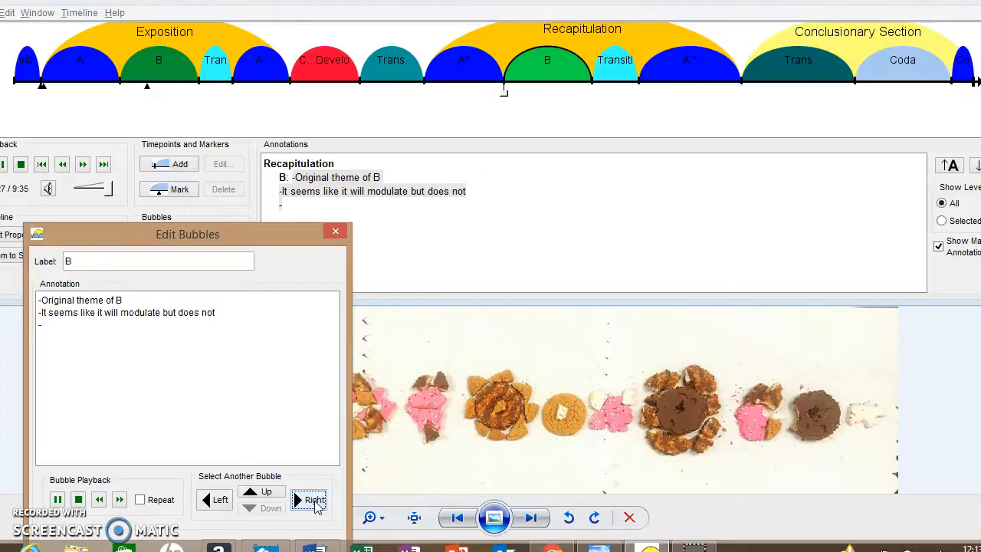
pyautogui.click(310, 500)
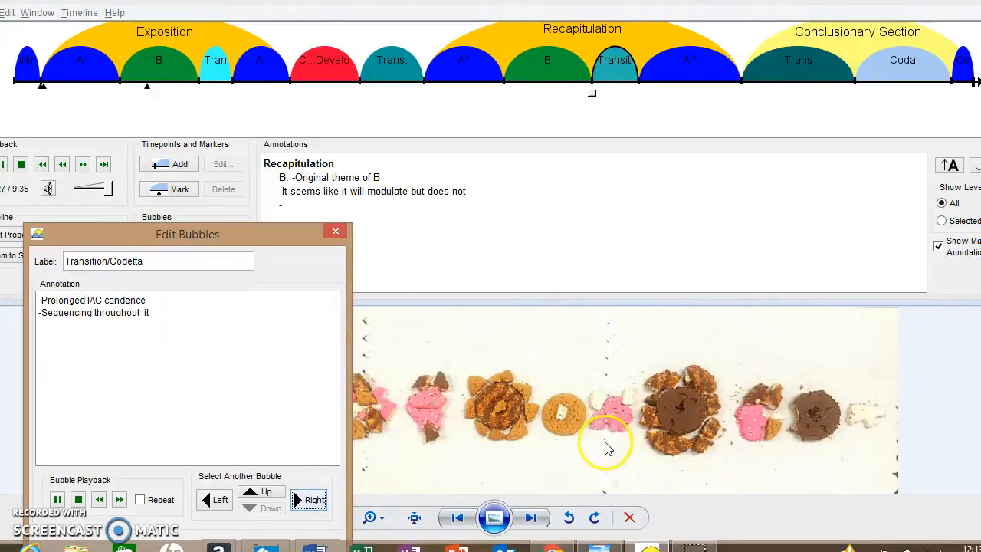
pyautogui.moveTo(641, 387)
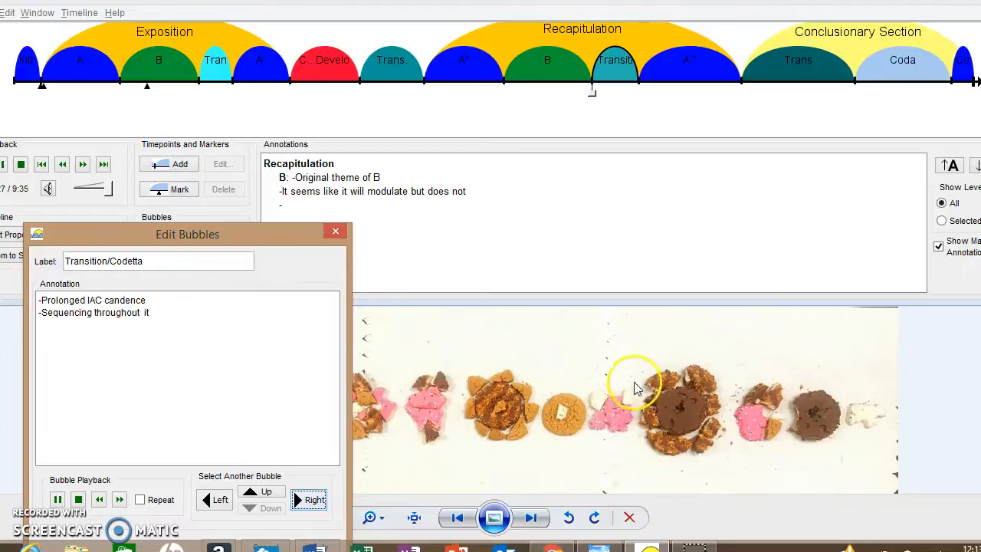
pyautogui.moveTo(587, 418)
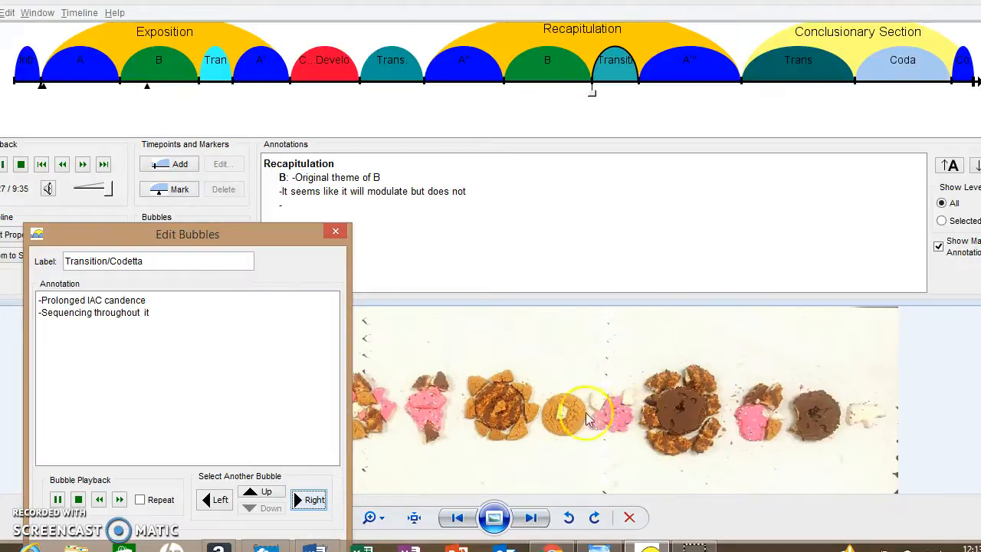
pyautogui.moveTo(625, 449)
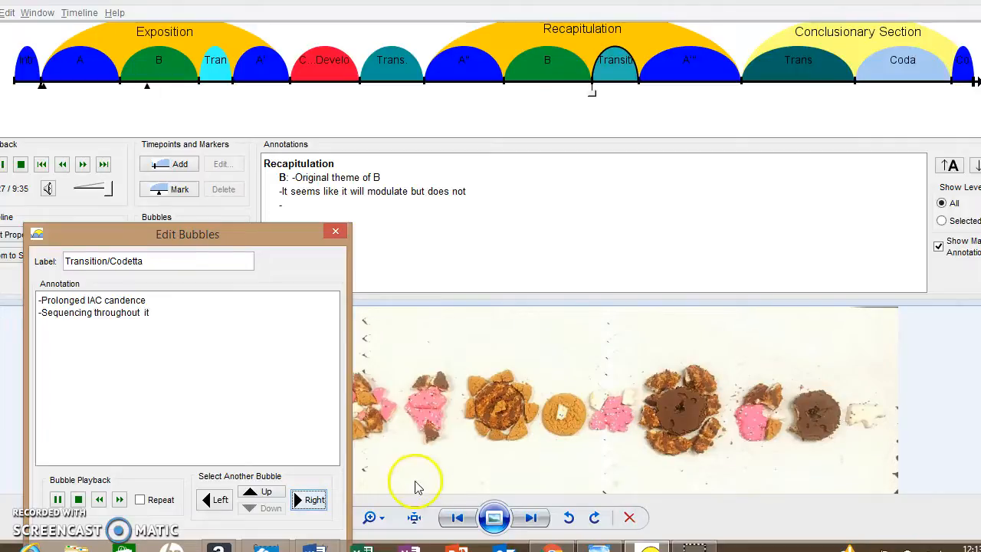
pyautogui.moveTo(310, 499)
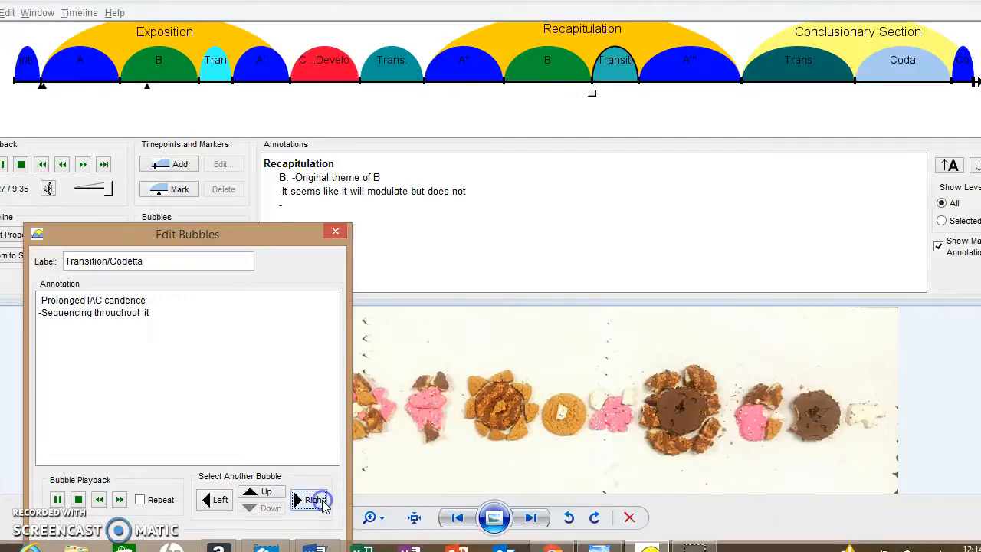
# Advance the bubble editor to the Recapitulation's A''' bubble and let it play
pyautogui.click(309, 500)
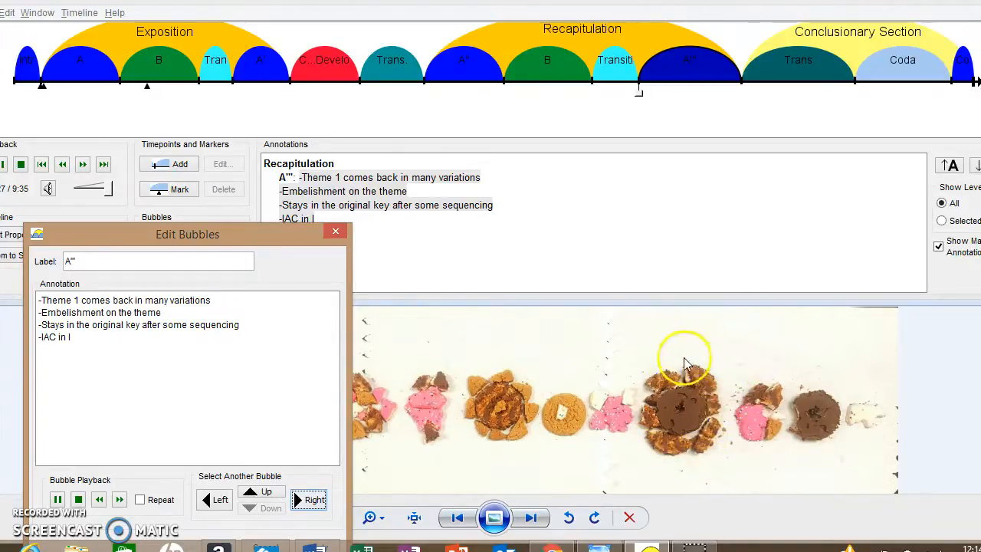
pyautogui.moveTo(704, 459)
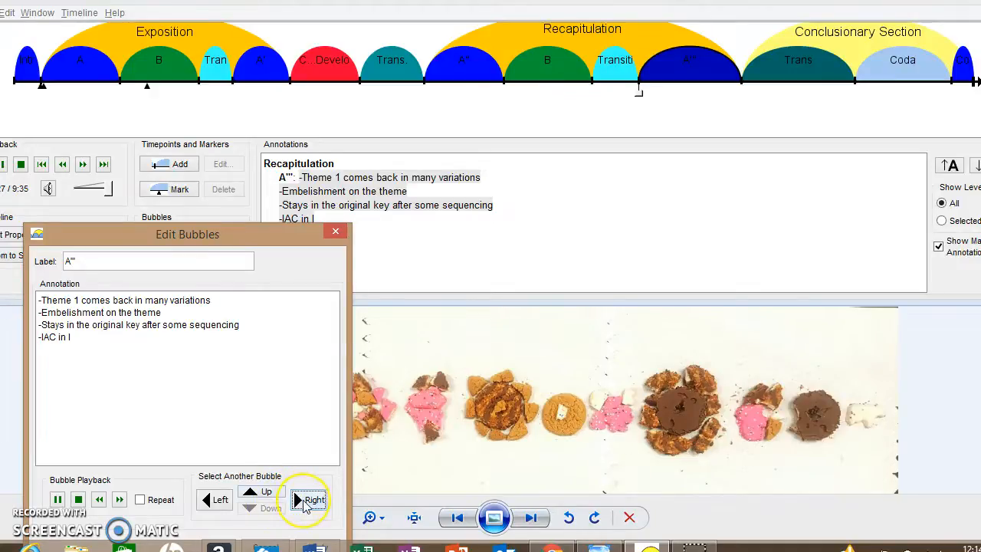
pyautogui.moveTo(310, 499)
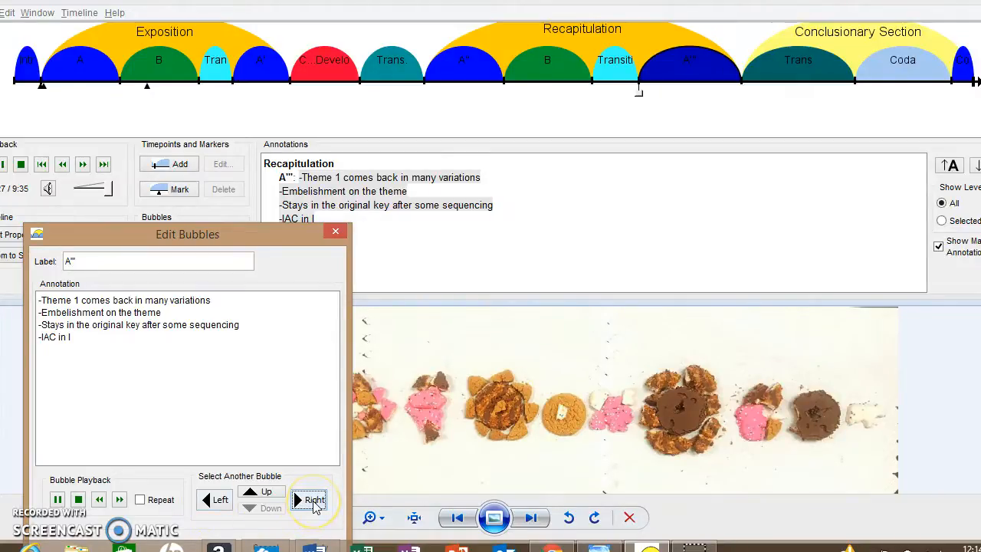
pyautogui.moveTo(314, 500)
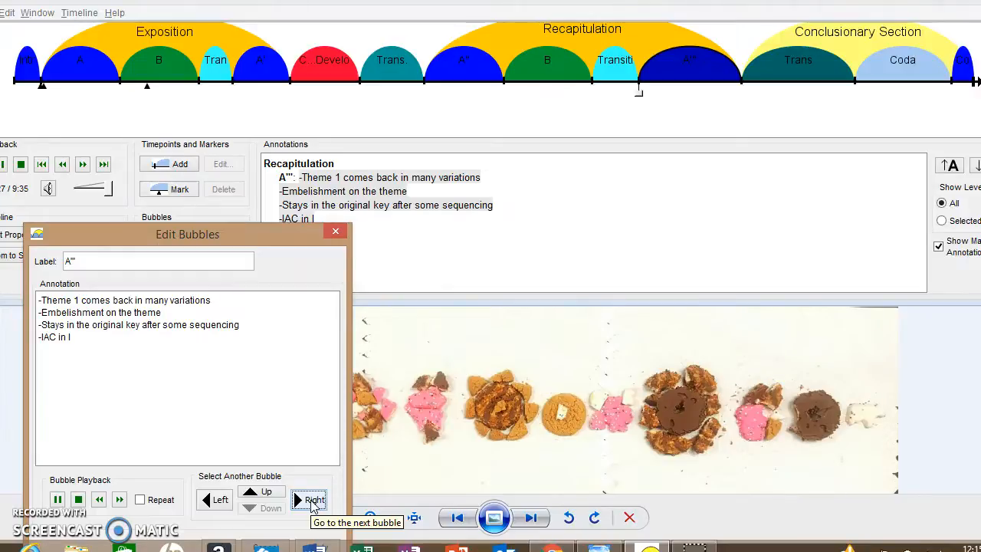
# Advance to the Conclusionary Section's Trans bubble and let it play
pyautogui.click(310, 500)
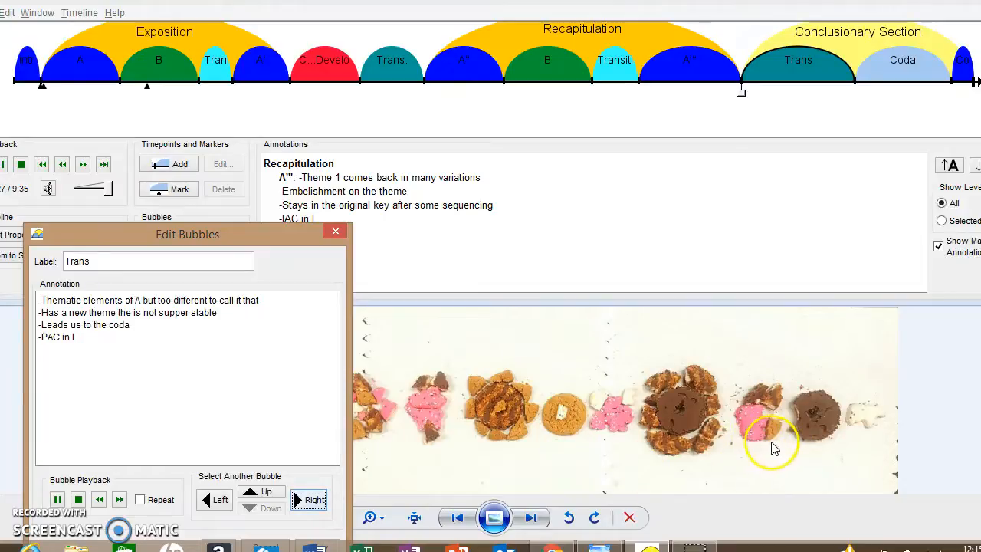
pyautogui.moveTo(786, 410)
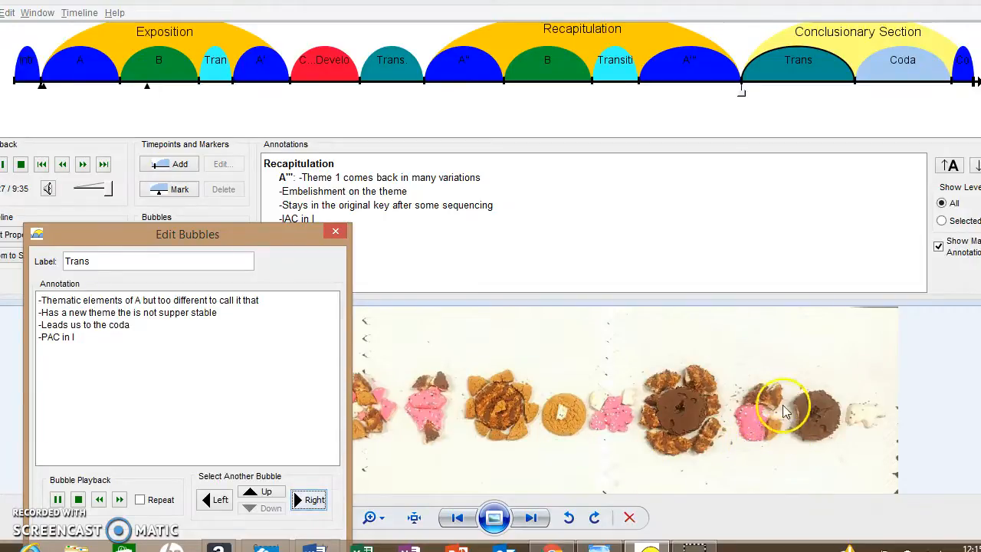
pyautogui.moveTo(771, 452)
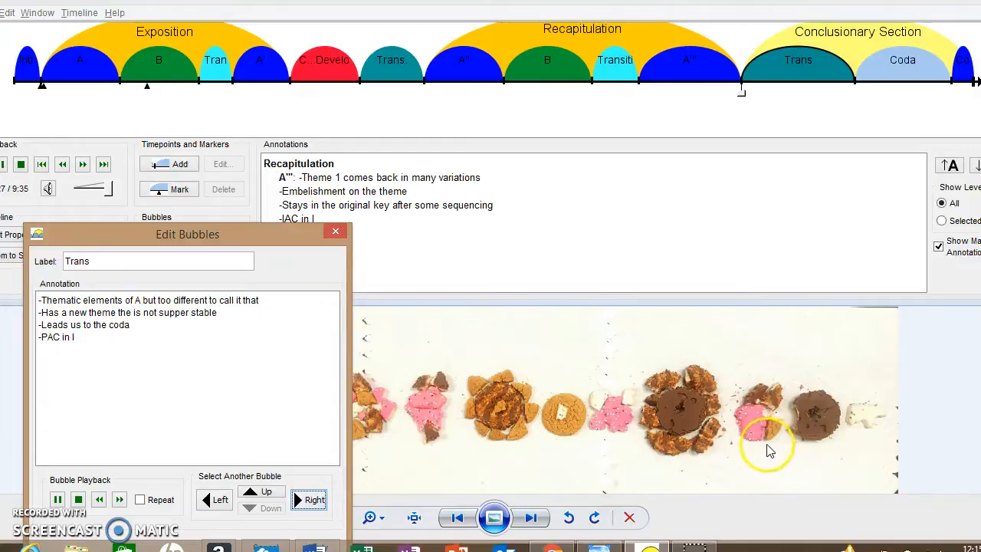
pyautogui.moveTo(865, 452)
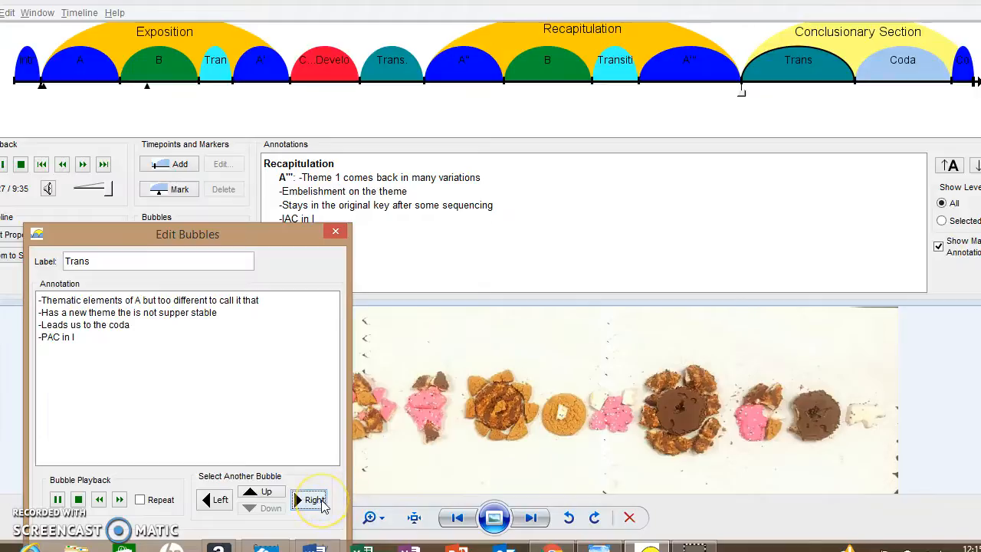
pyautogui.moveTo(311, 500)
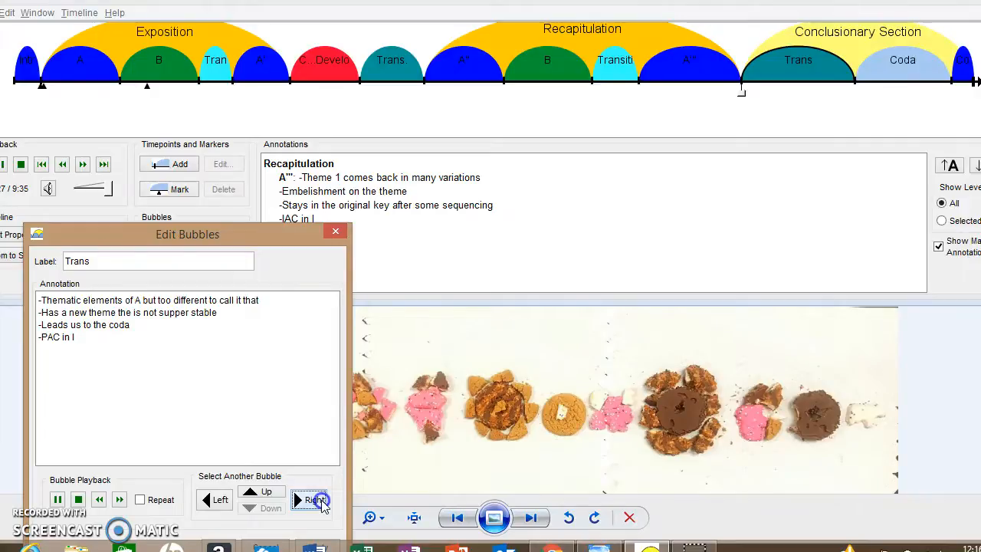
# Advance to the Coda bubble and let it play with its prolonged PAC notes
pyautogui.click(311, 499)
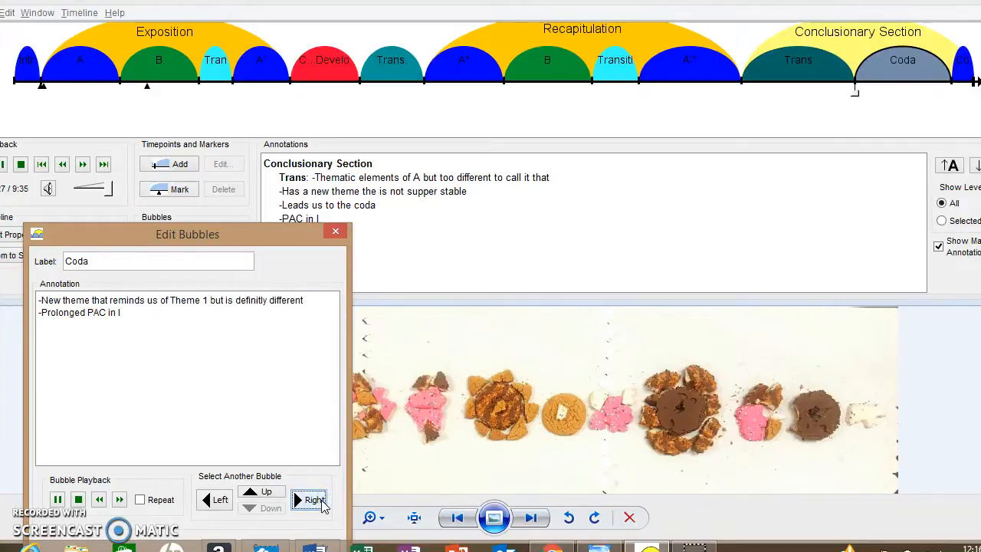
pyautogui.moveTo(418, 529)
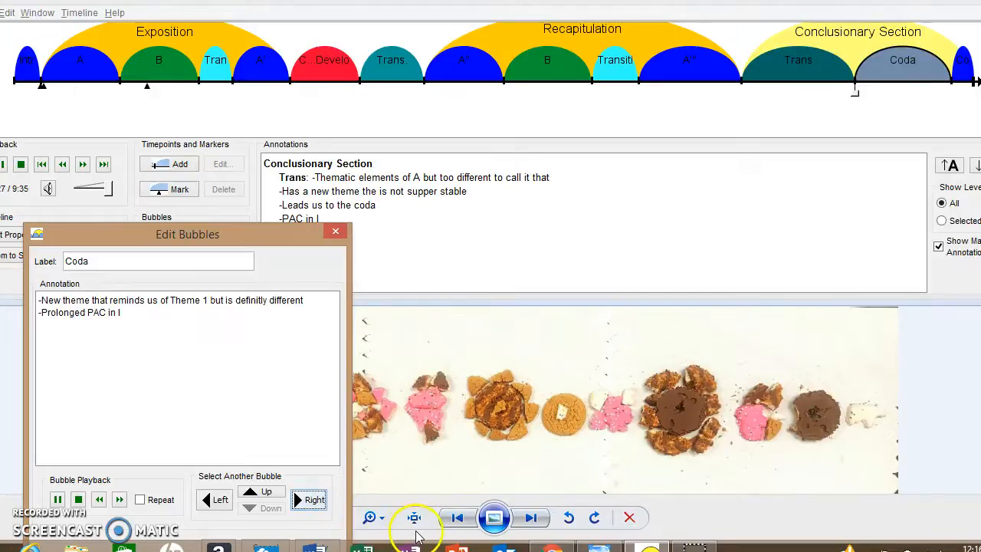
pyautogui.moveTo(840, 447)
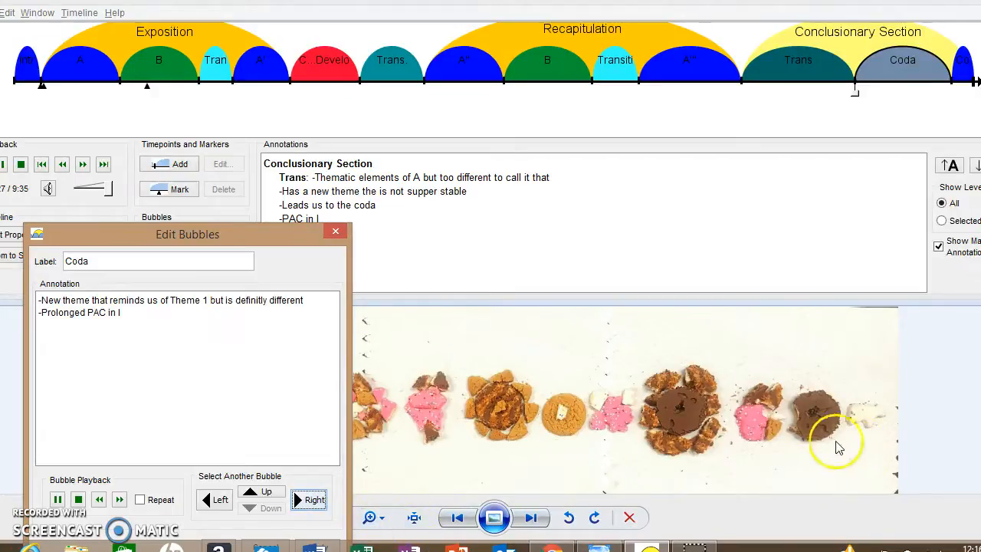
pyautogui.moveTo(811, 451)
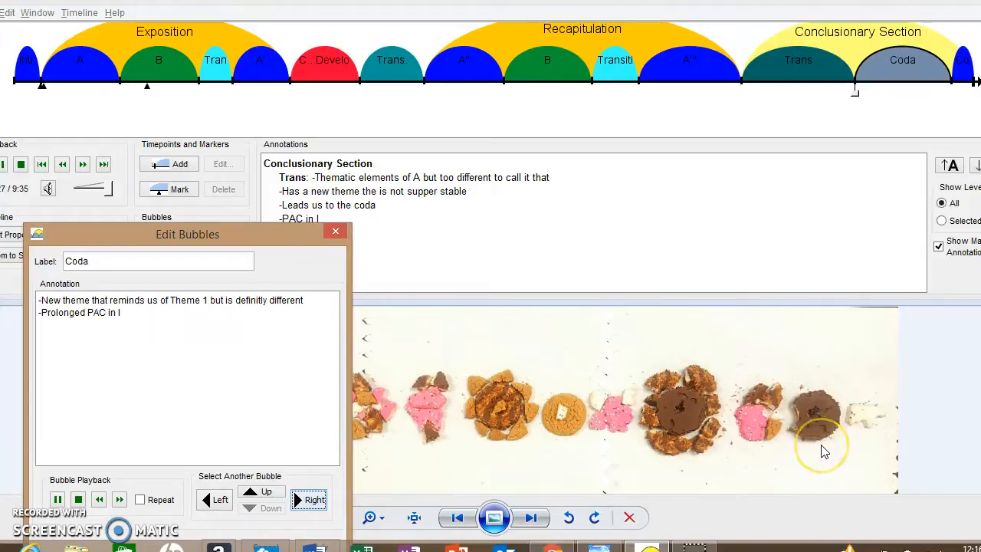
pyautogui.moveTo(794, 417)
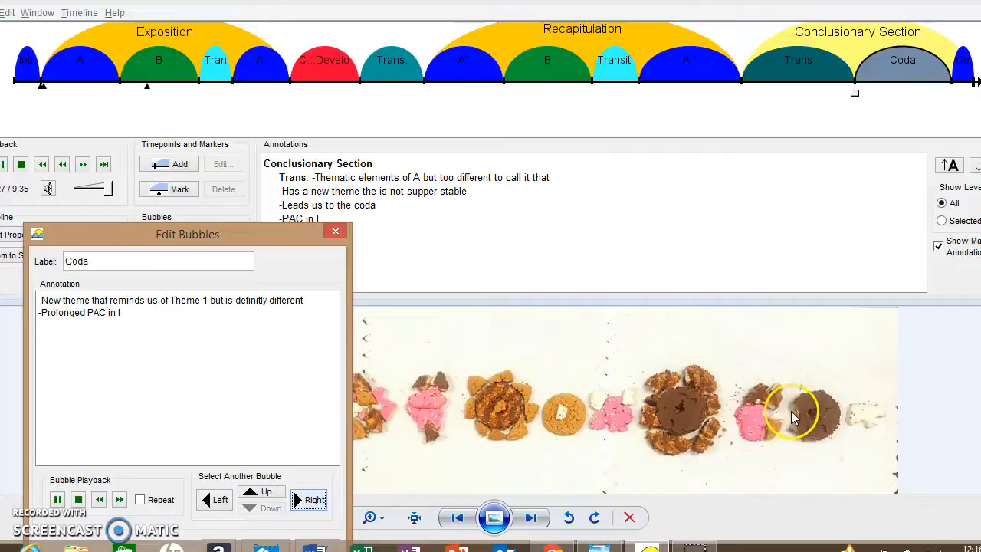
pyautogui.moveTo(810, 445)
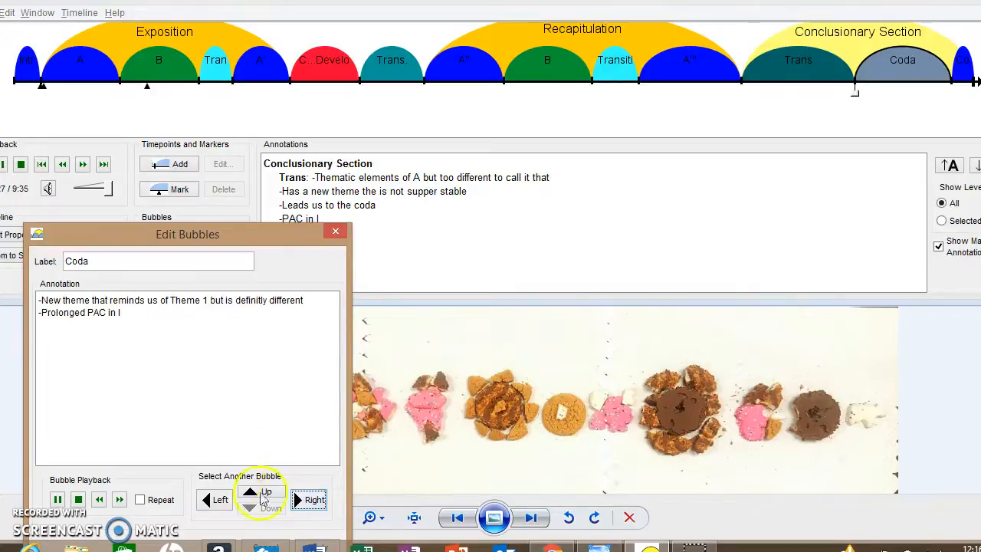
pyautogui.moveTo(315, 499)
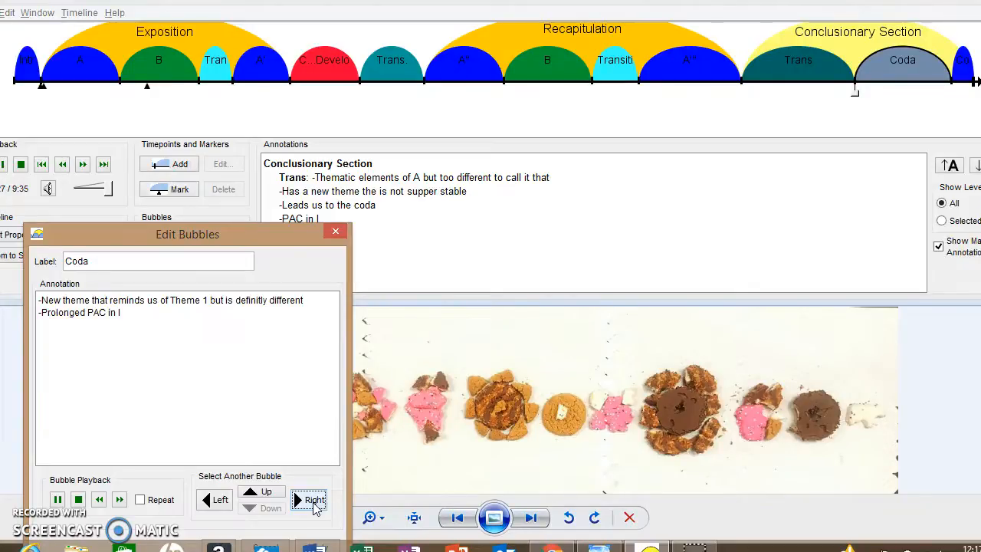
# Advance to the final Conclusion bubble and let it play to the end
pyautogui.click(309, 499)
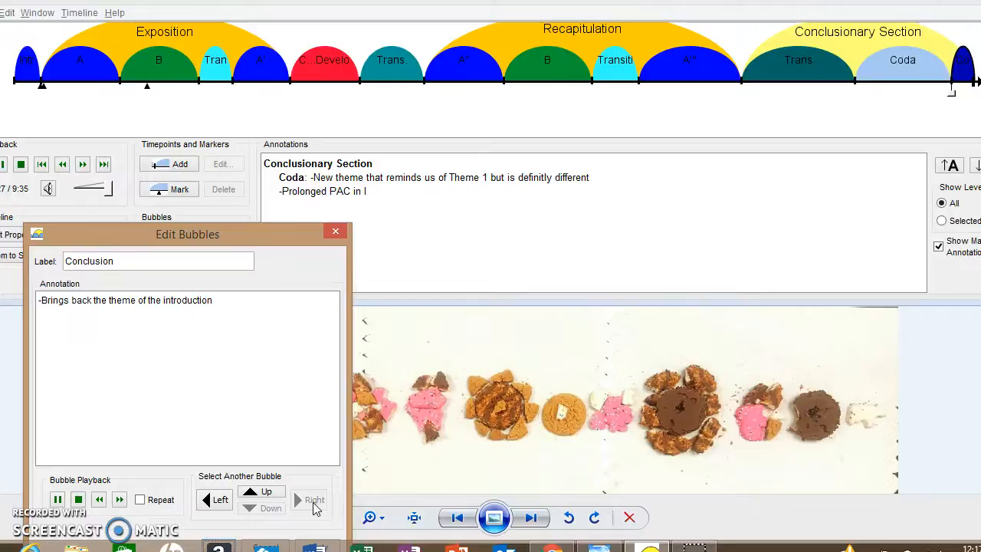
pyautogui.moveTo(889, 395)
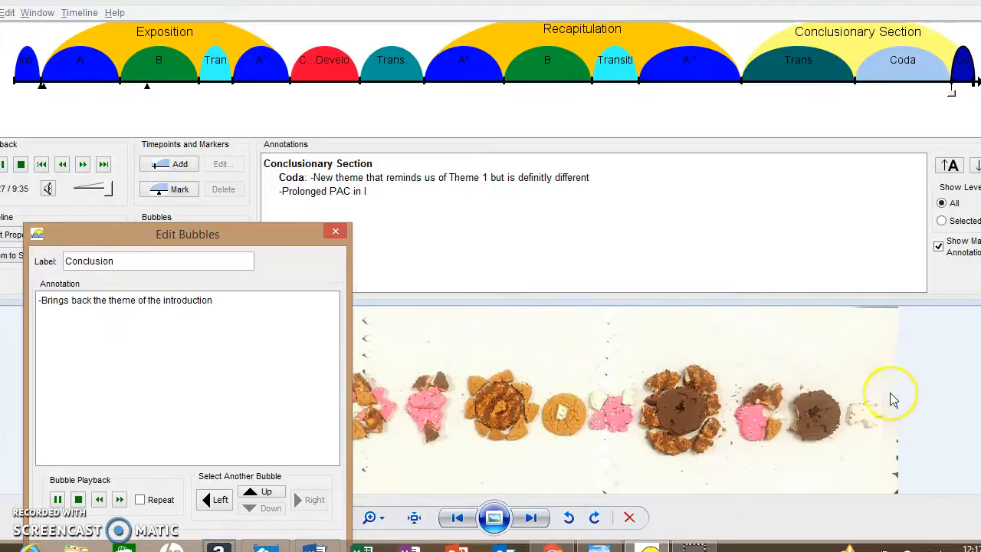
pyautogui.moveTo(897, 404)
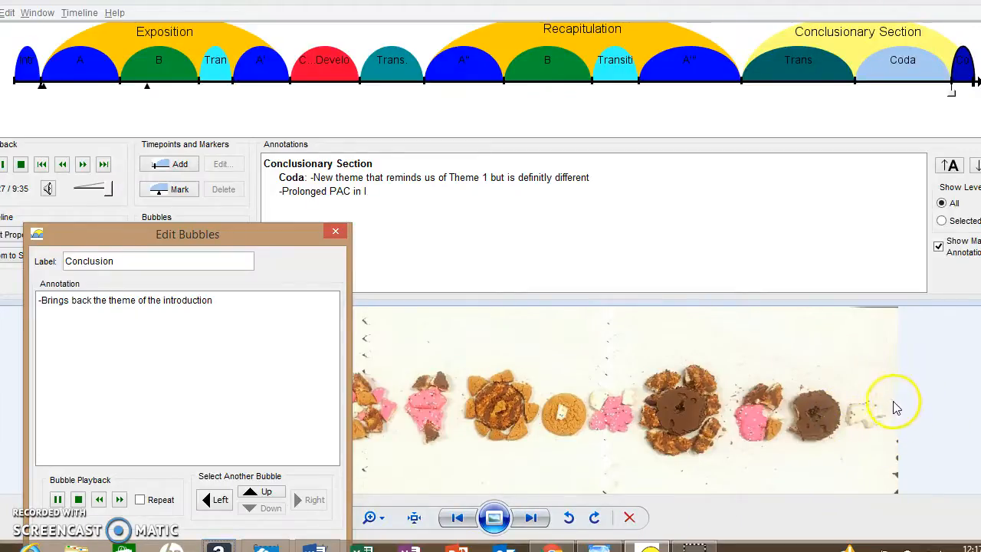
pyautogui.moveTo(905, 467)
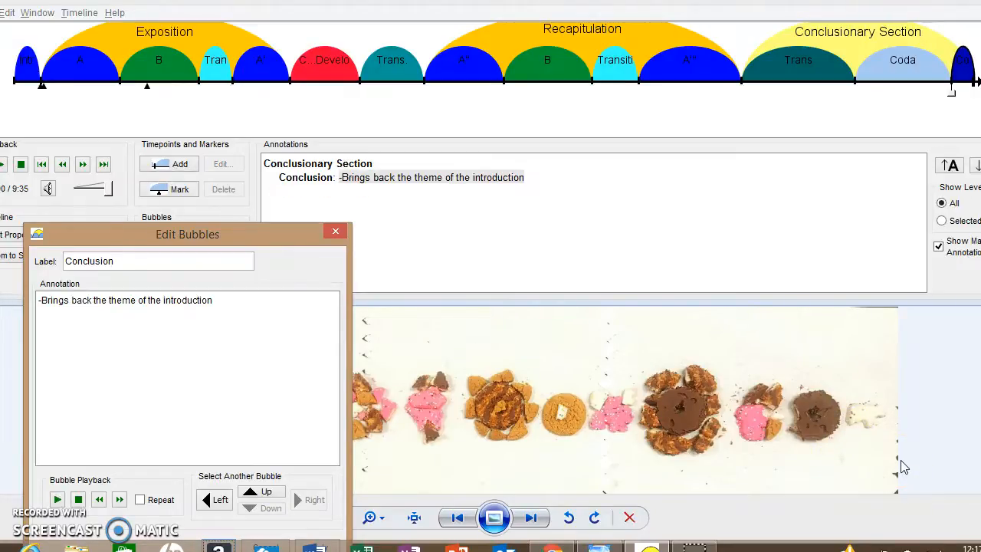
pyautogui.moveTo(937, 440)
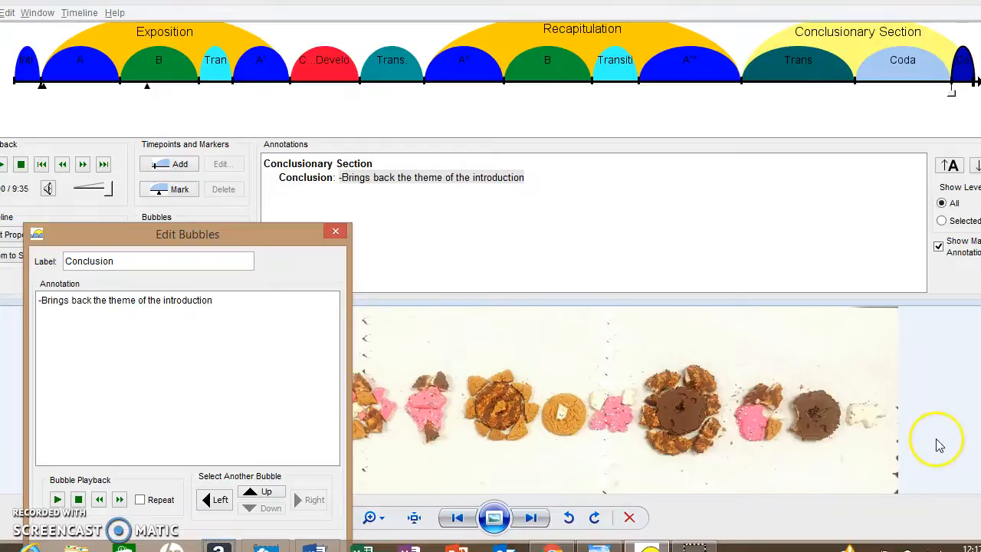
pyautogui.moveTo(945, 445)
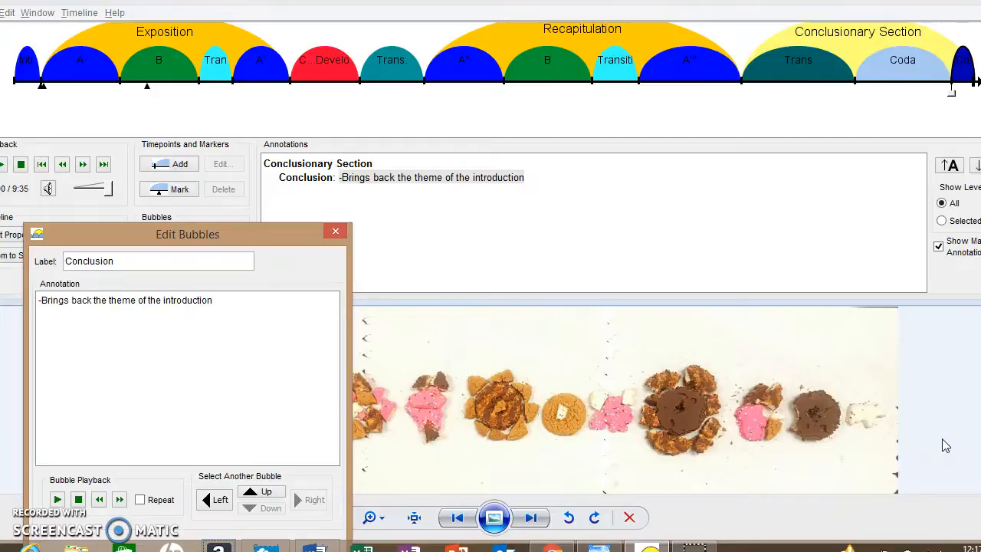